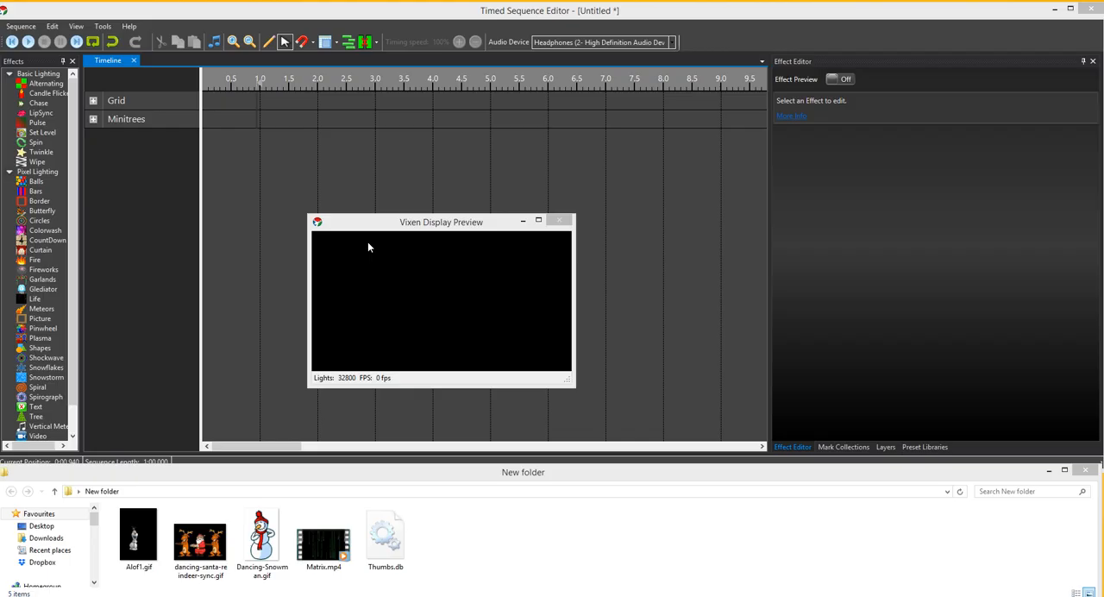
Browse the media files in Explorer, including Dancing-Snowman.gif and Matrix.mp4.
click(385, 535)
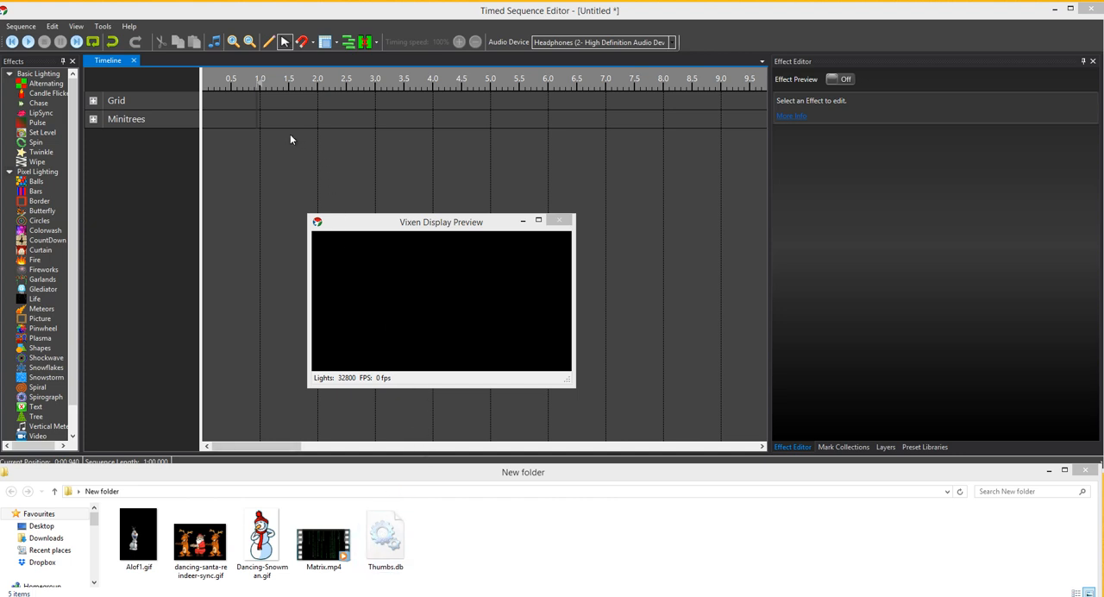
mouse_move(296, 144)
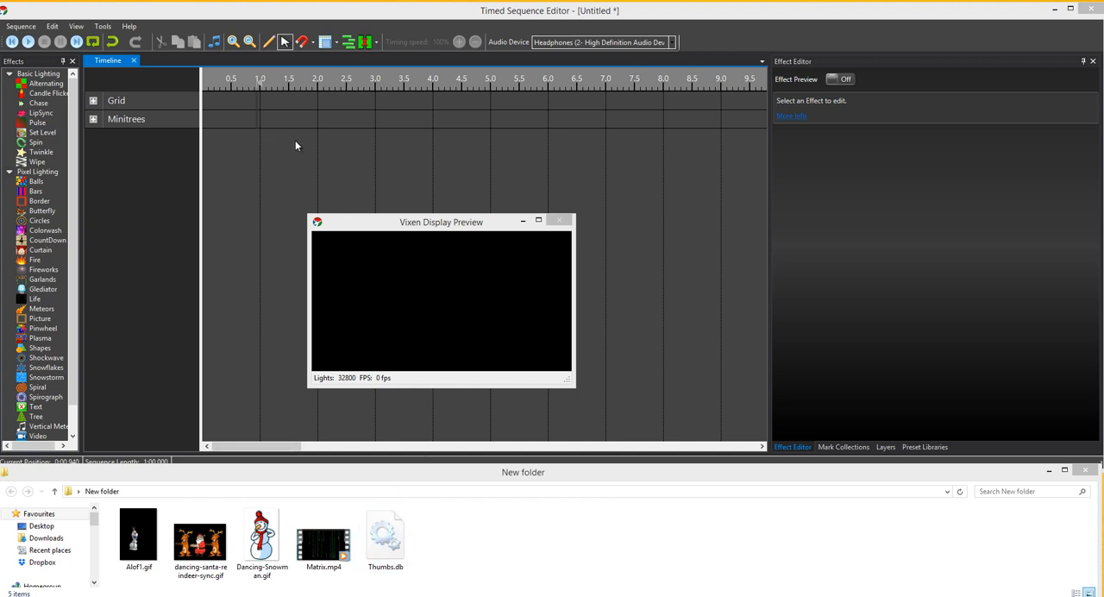
mouse_move(248, 128)
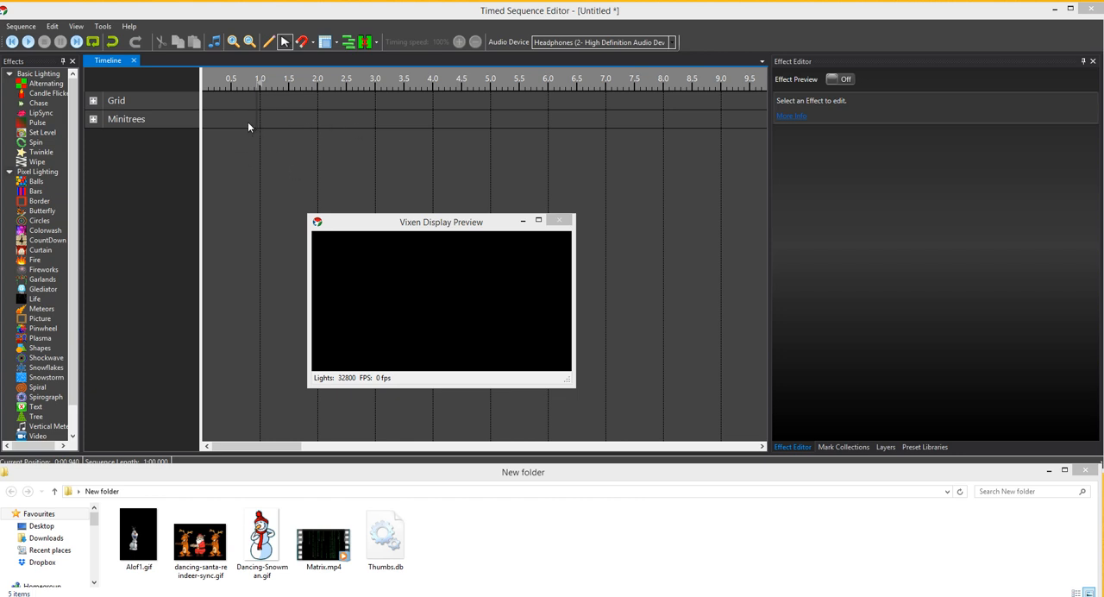
mouse_move(366, 567)
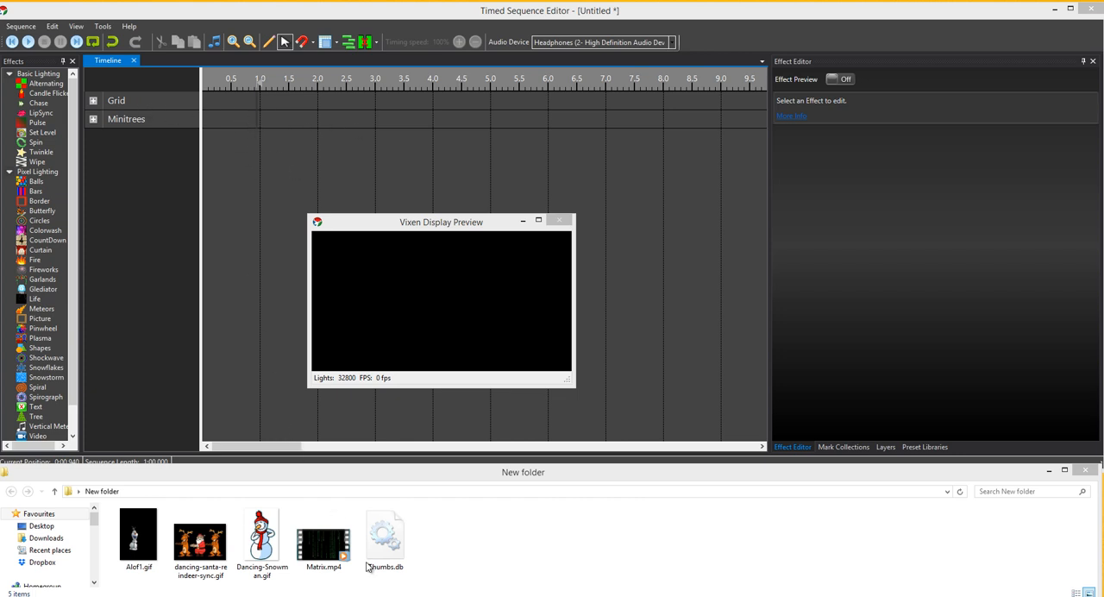
click(262, 539)
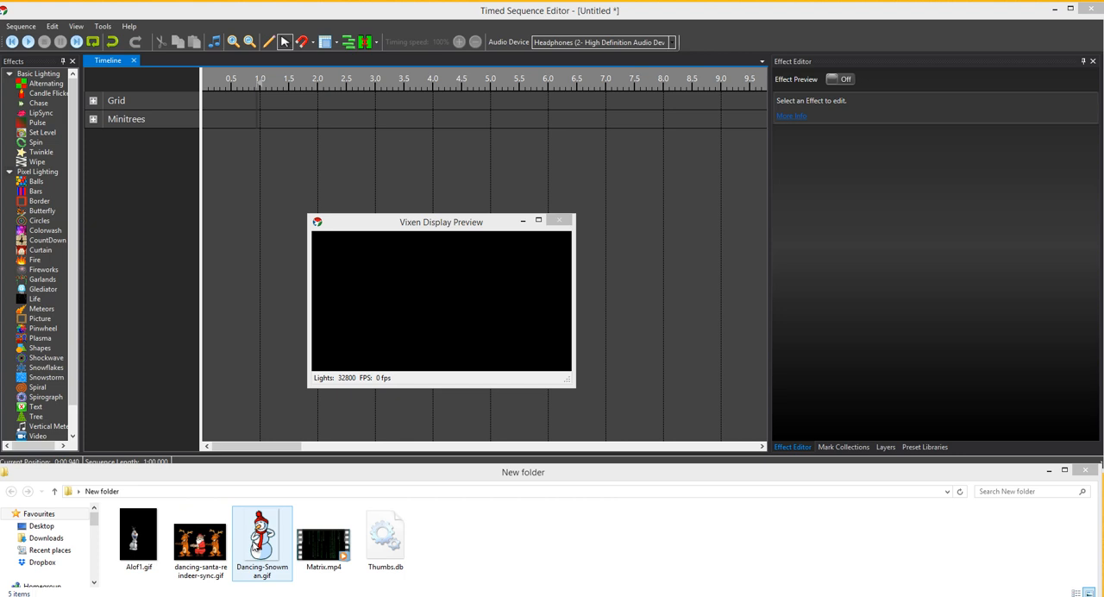
click(384, 535)
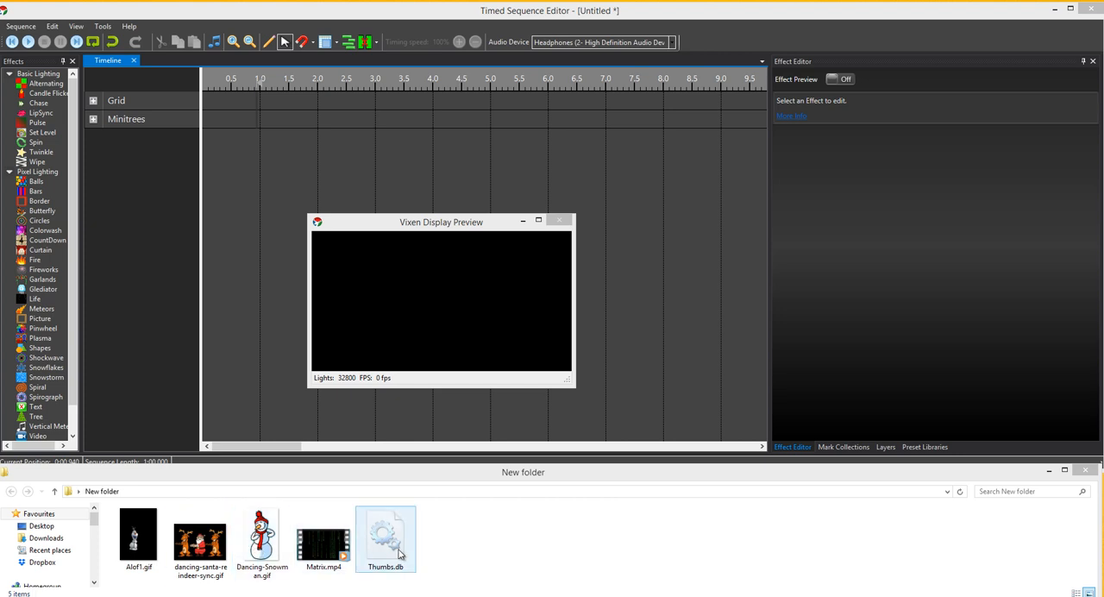
click(323, 538)
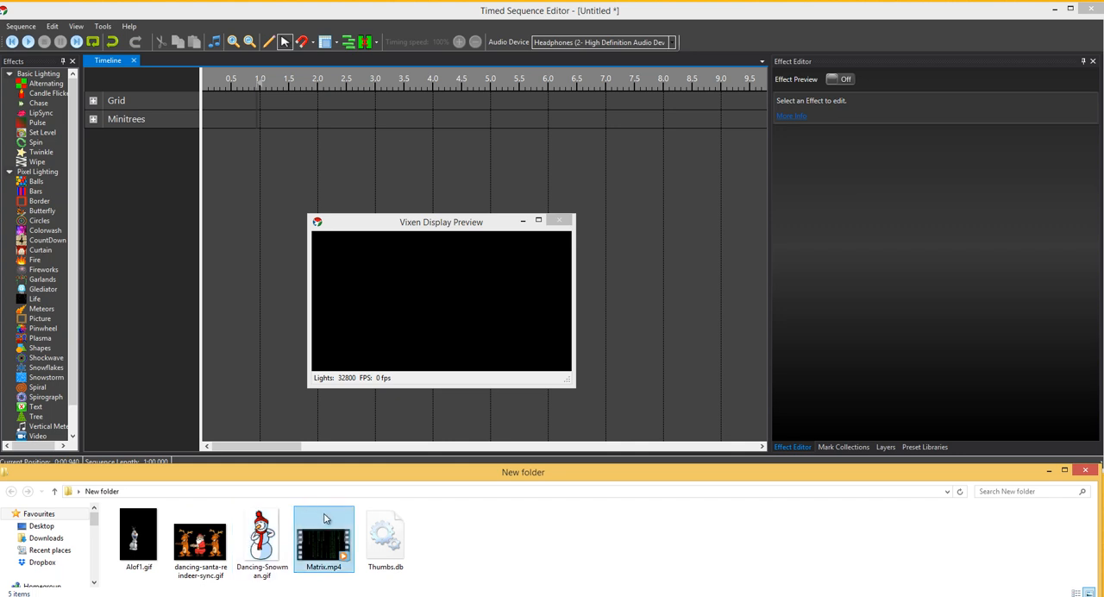
Add Alof1.gif to the Grid row as a Picture effect with Horizontal orientation.
click(138, 535)
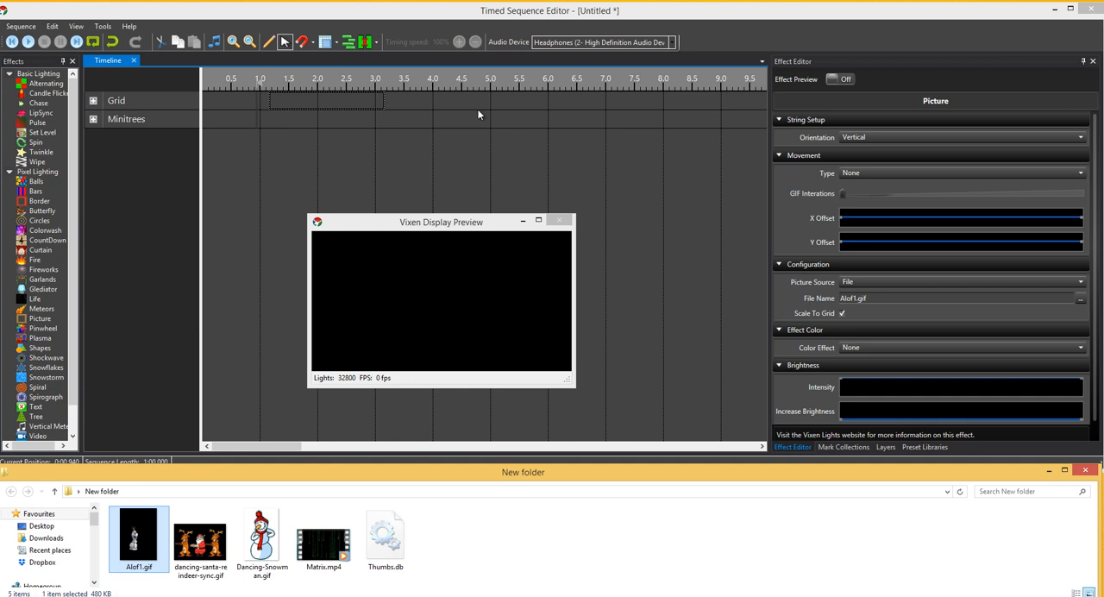
mouse_move(537, 182)
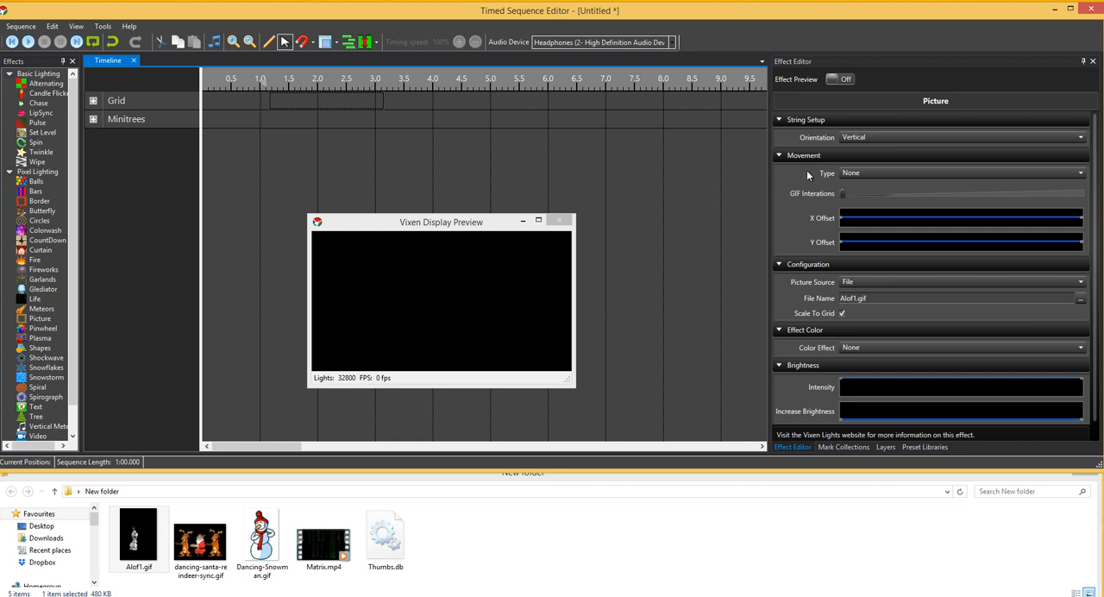
mouse_move(513, 153)
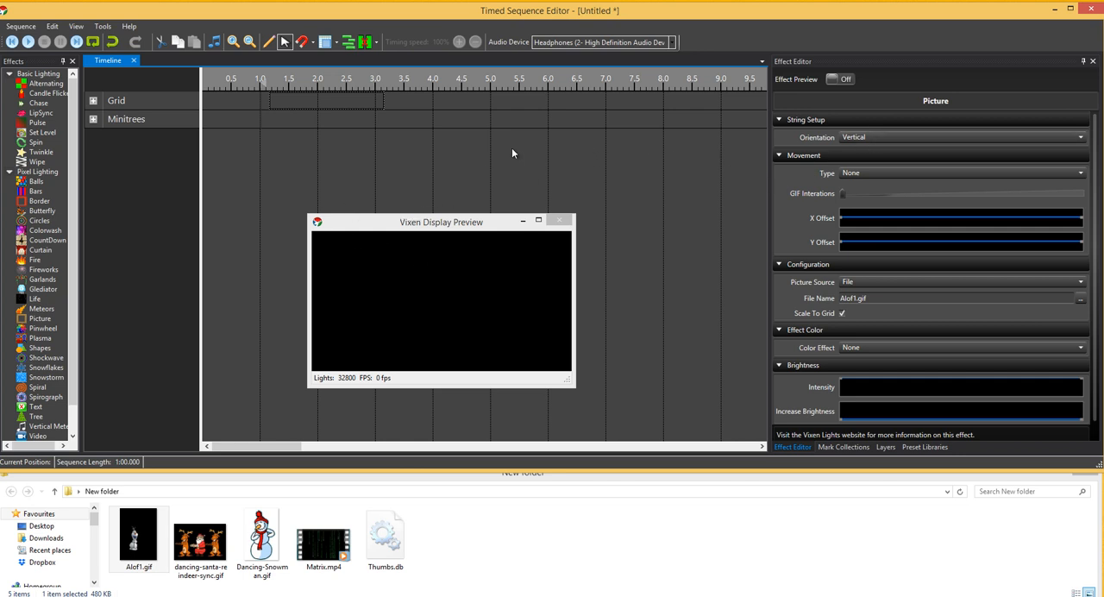
click(1080, 136)
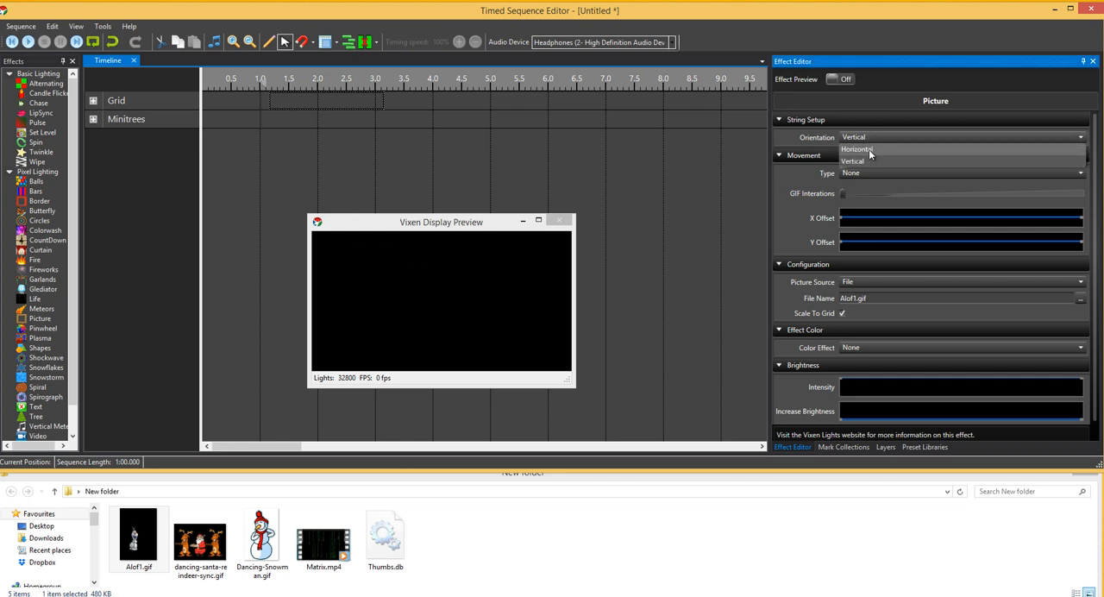
click(266, 100)
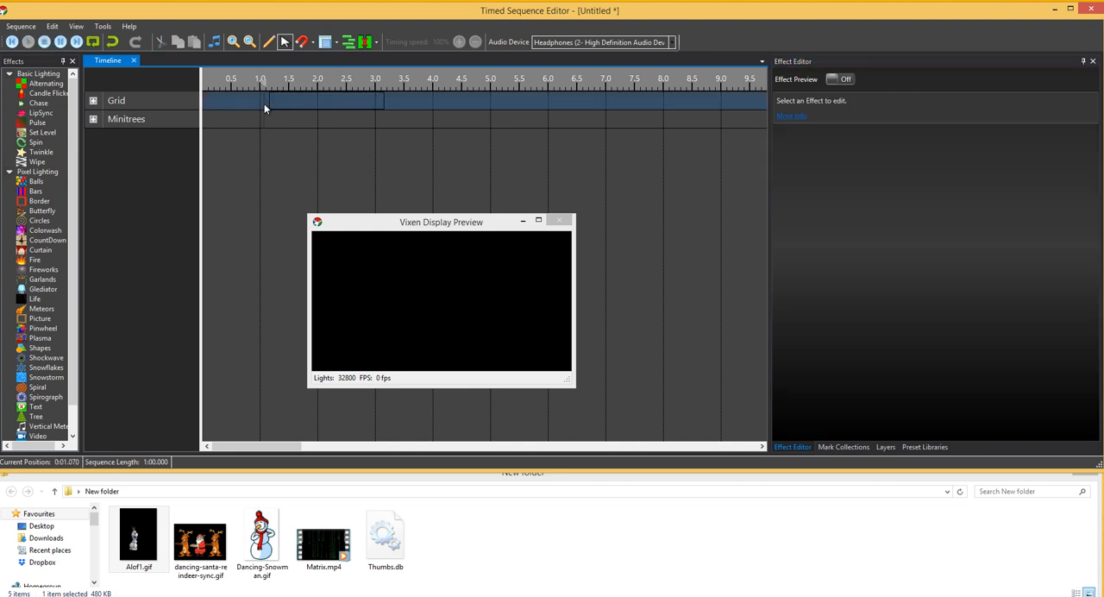
Position the Alof1.gif effect at 1.23–3.23 seconds and confirm its Horizontal orientation.
click(320, 100)
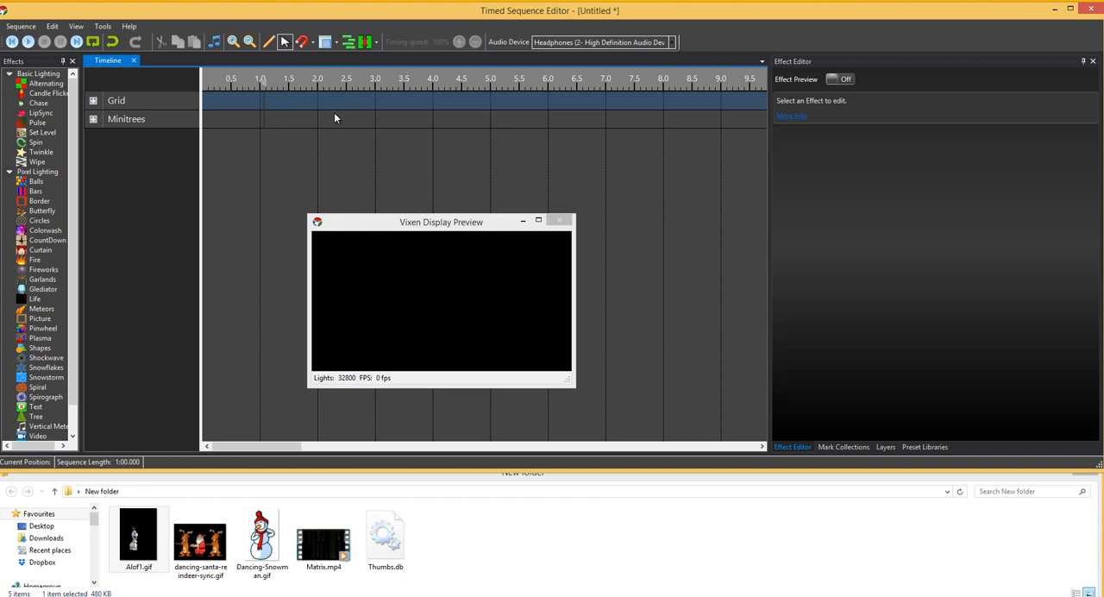
mouse_move(229, 405)
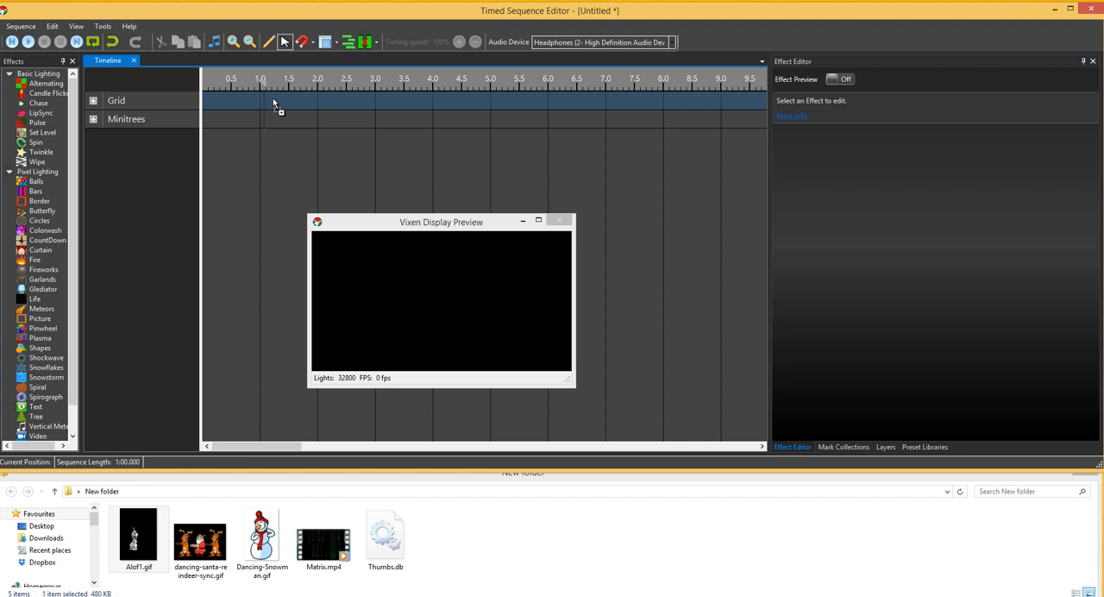
click(328, 101)
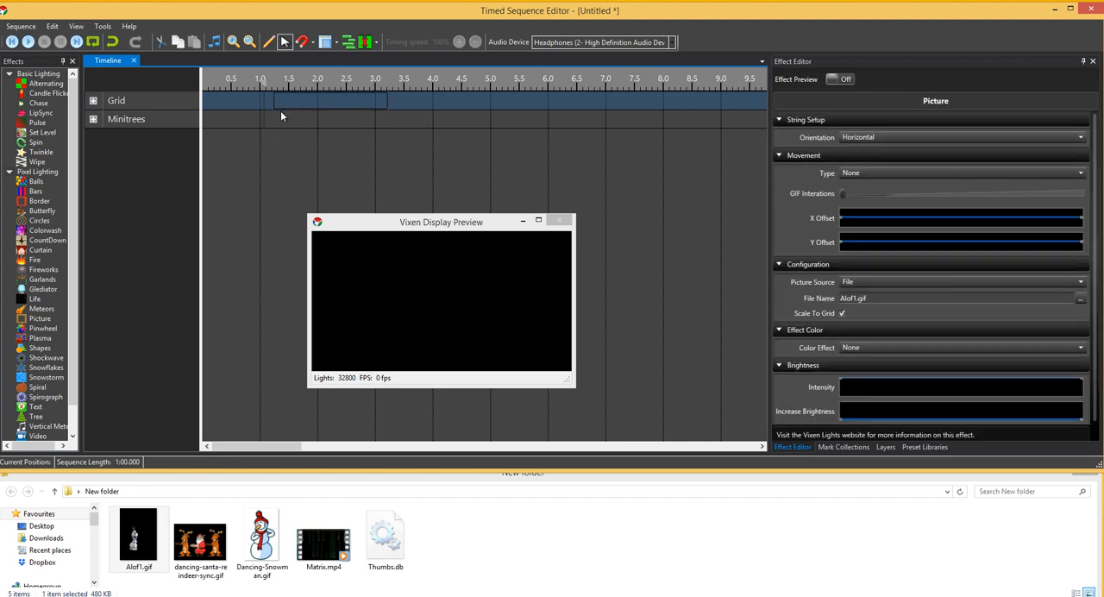
click(12, 41)
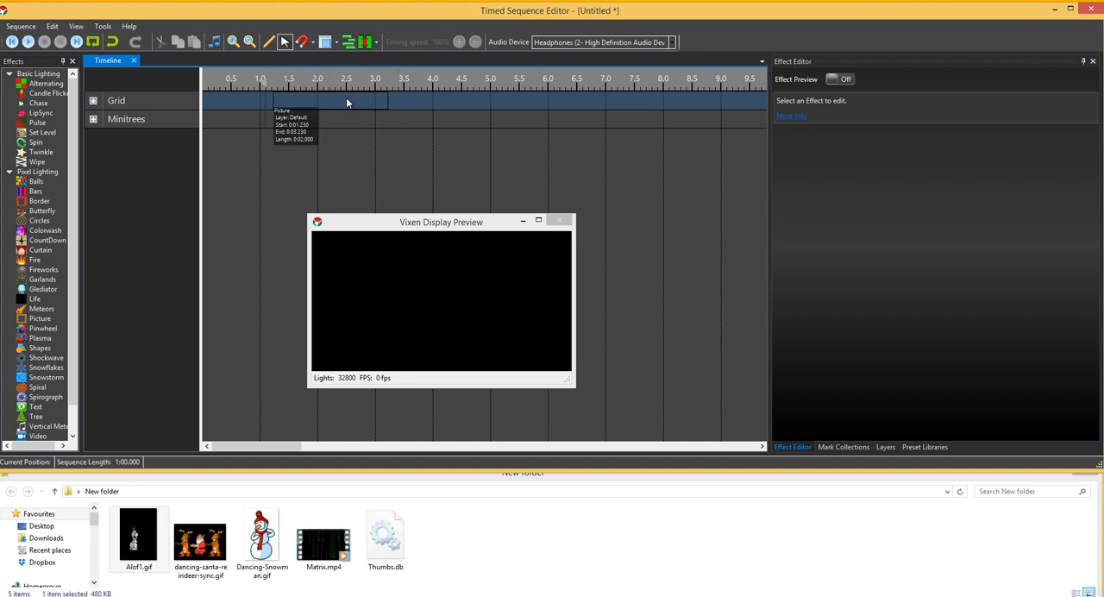
click(324, 534)
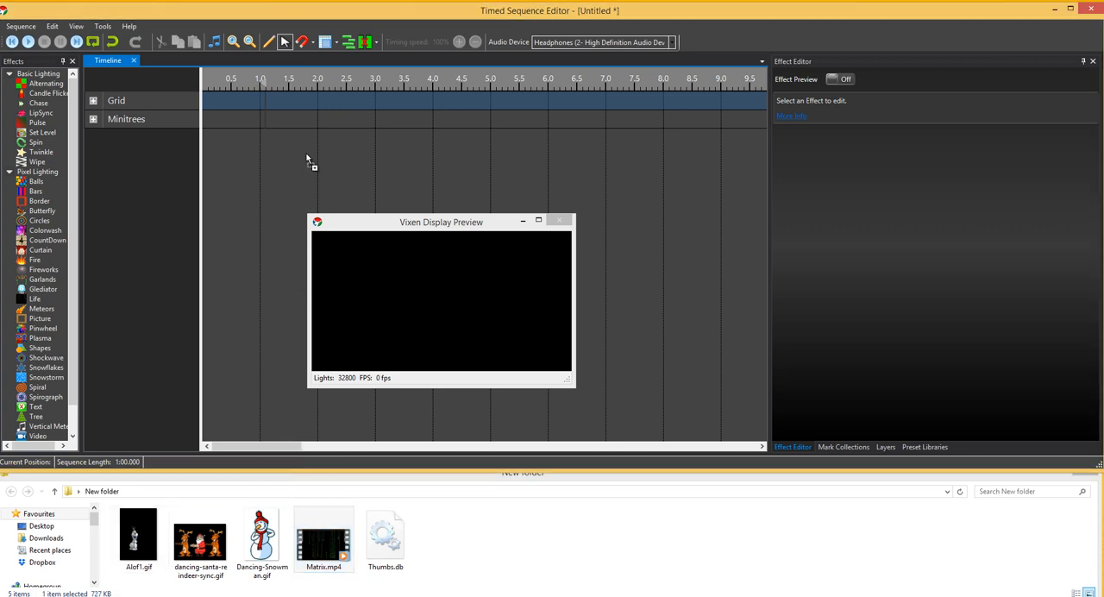
Select Alof1.gif, dancing-santa gif, Dancing-Snowman.gif and Matrix.mp4 together in Explorer.
click(332, 101)
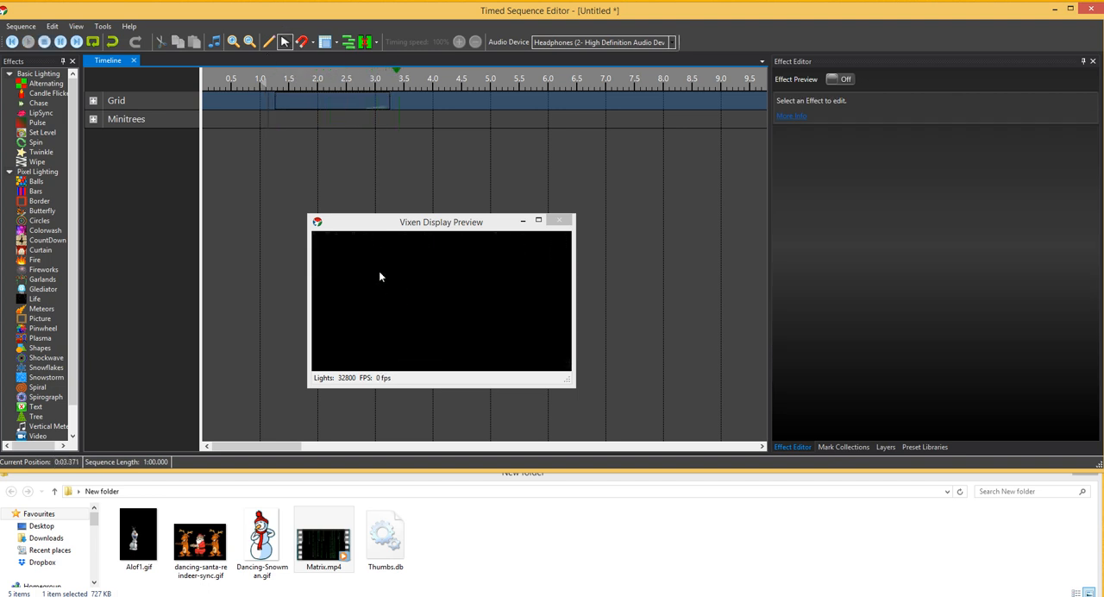
click(332, 101)
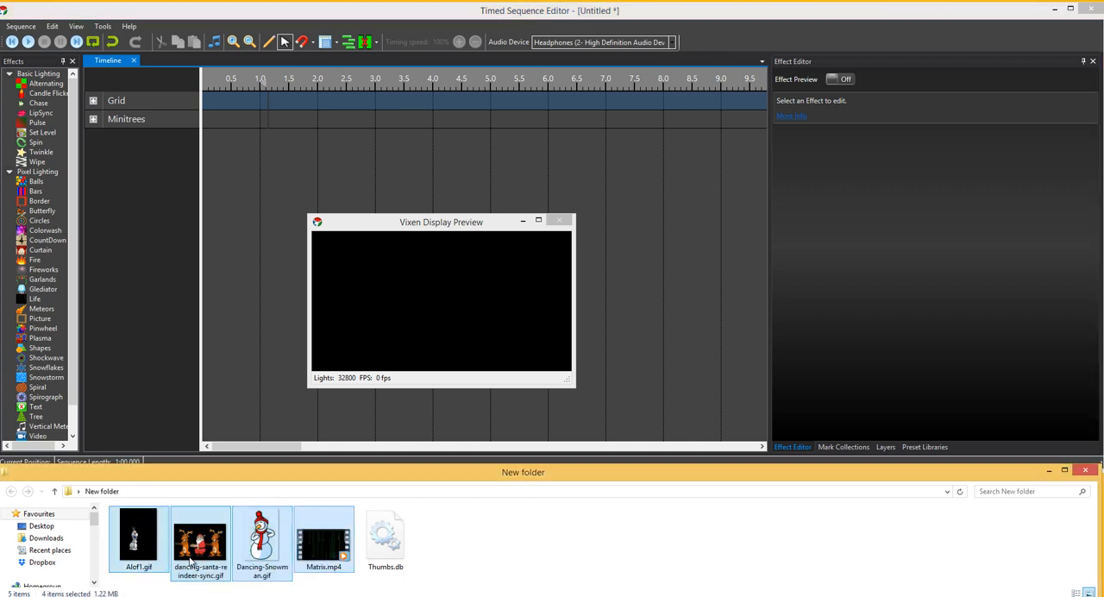
mouse_move(324, 540)
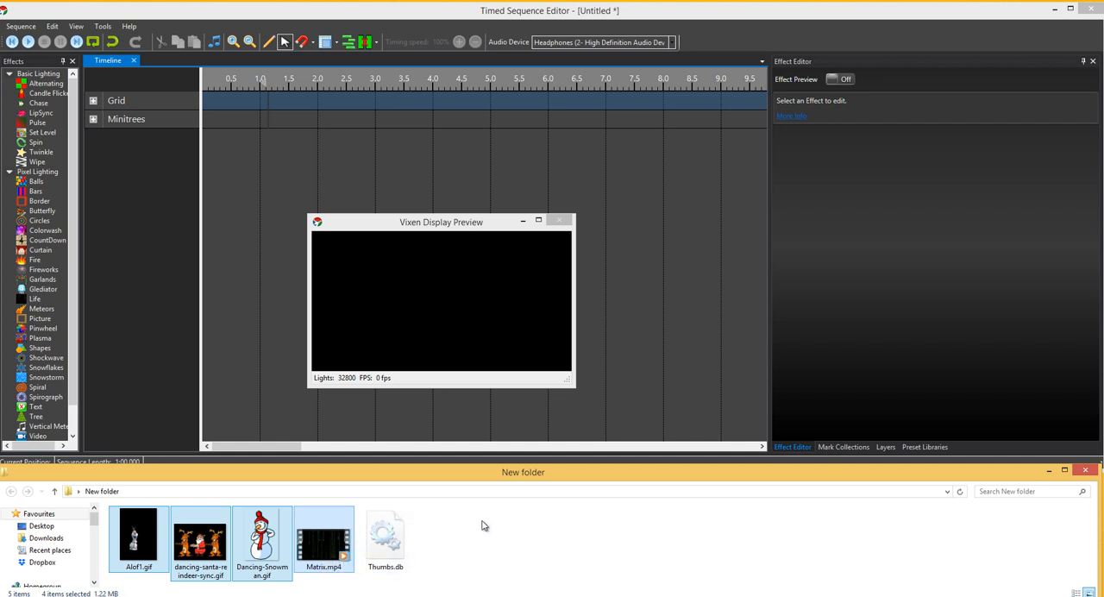
Drop the four media files onto the Grid row, setting the Matrix.mp4 Video effect horizontal.
click(385, 534)
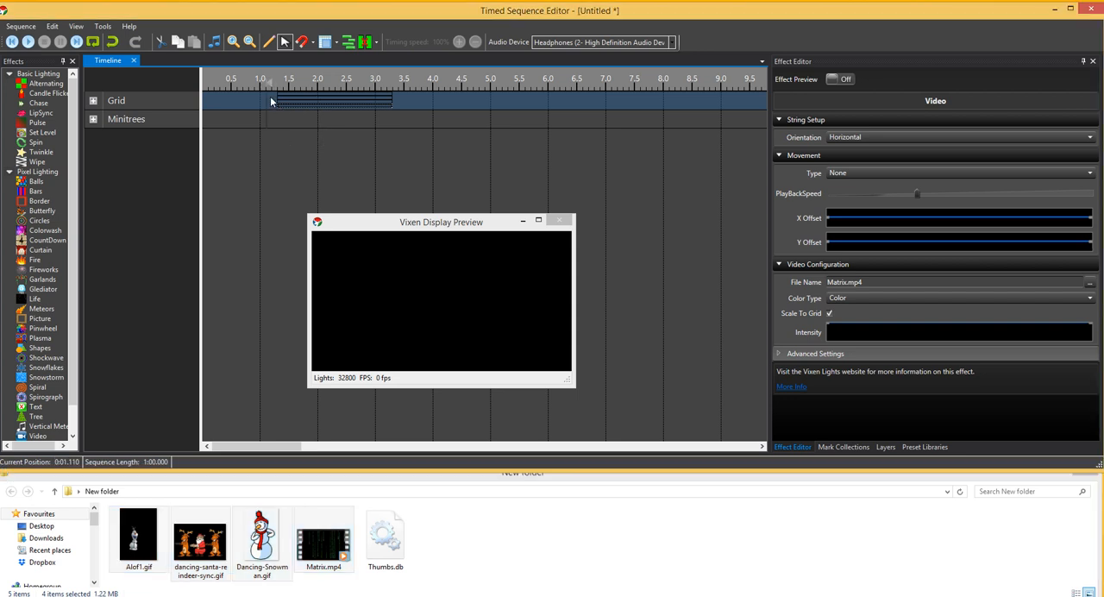
click(27, 41)
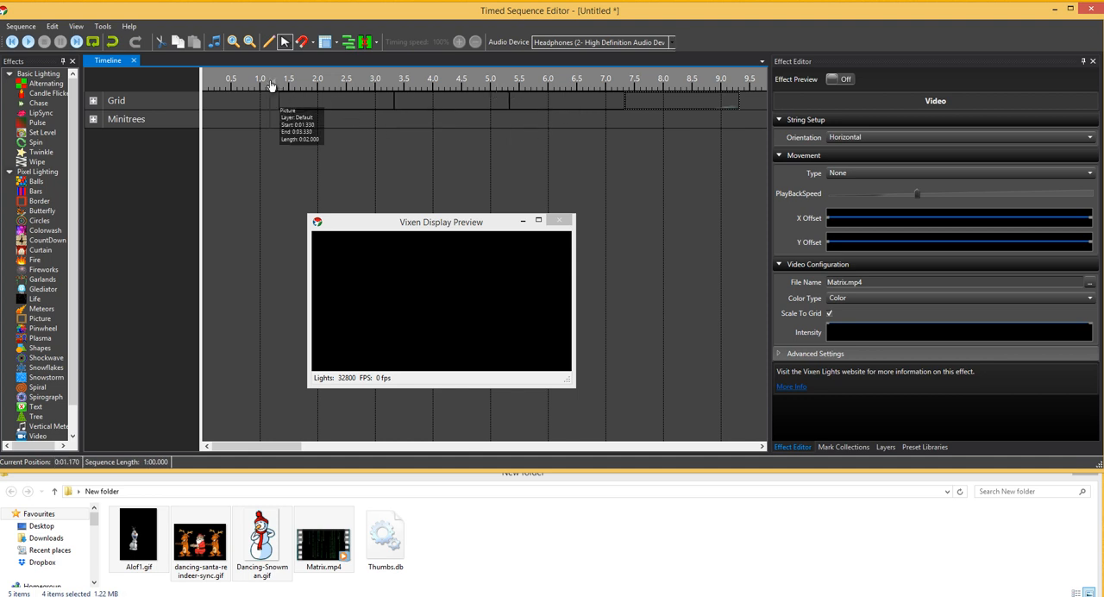
Arrange the four media effects end to end, spanning about 1.2 to 9.3 seconds.
click(21, 41)
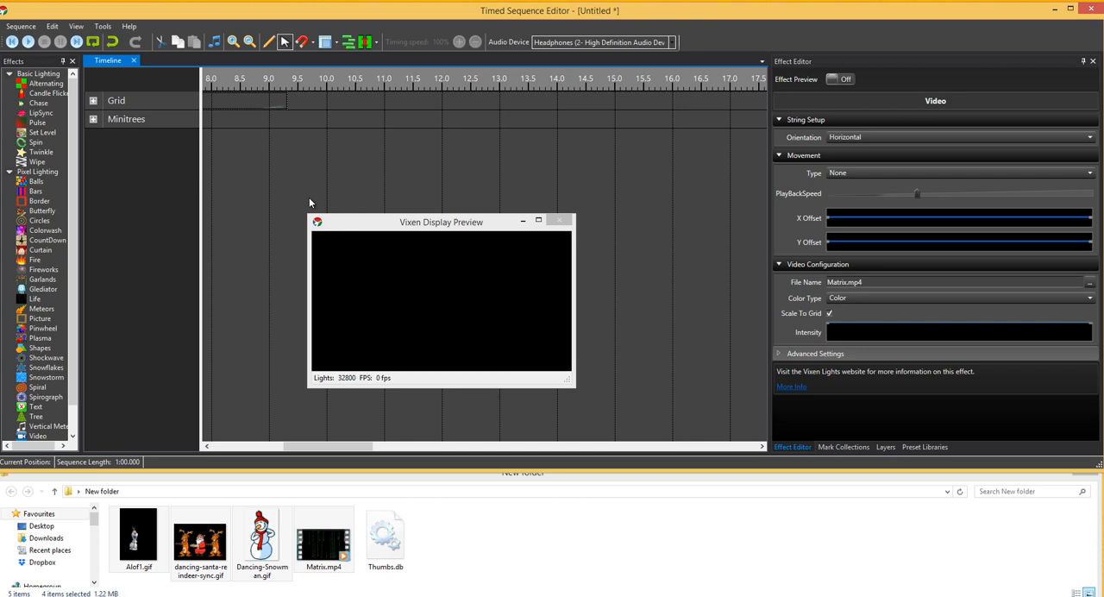
mouse_move(73, 303)
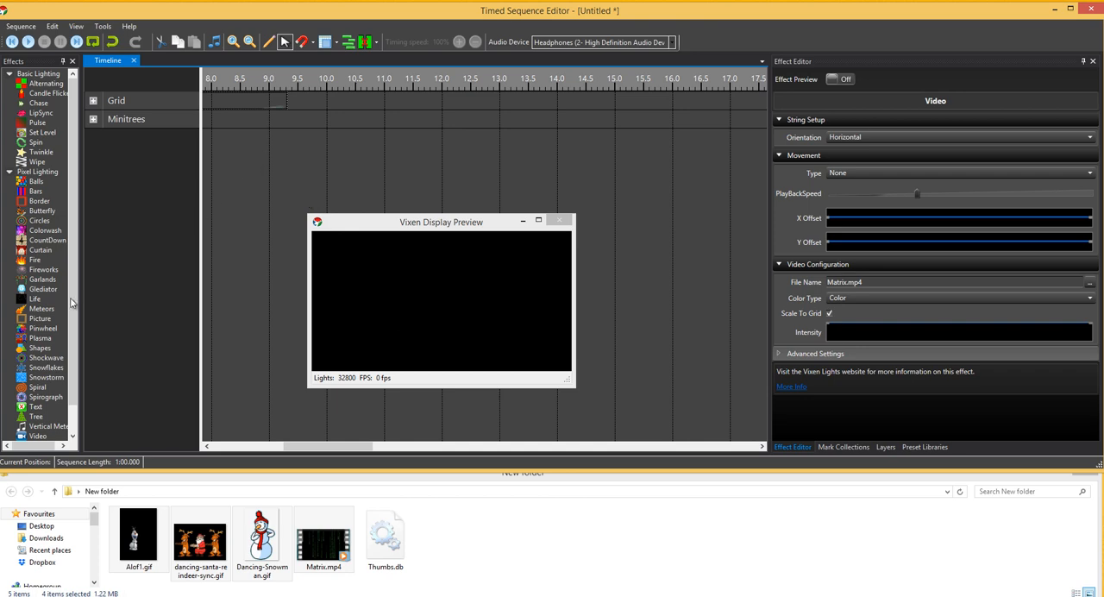